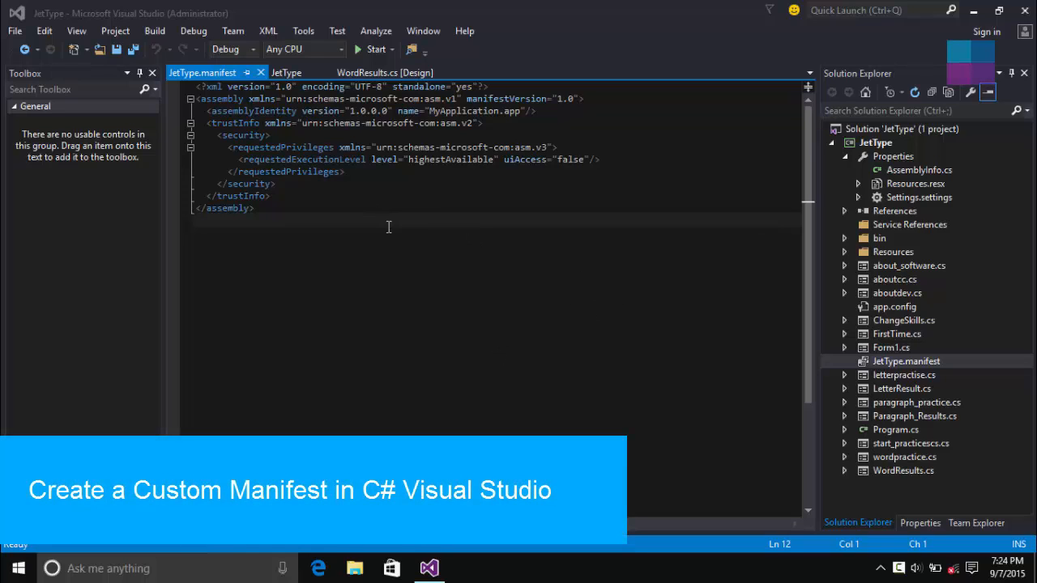
pyautogui.moveTo(392, 228)
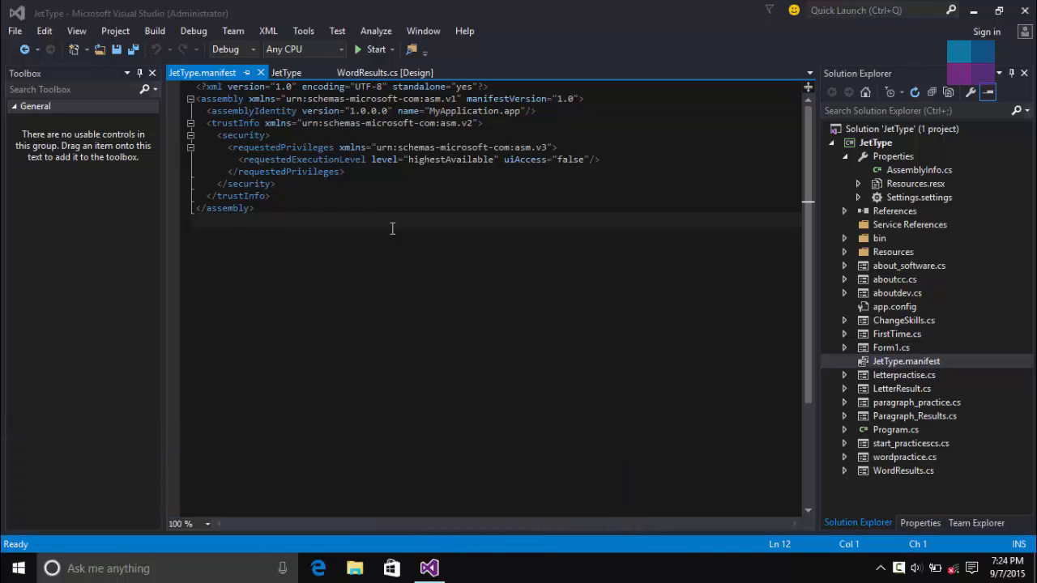
pyautogui.moveTo(394, 224)
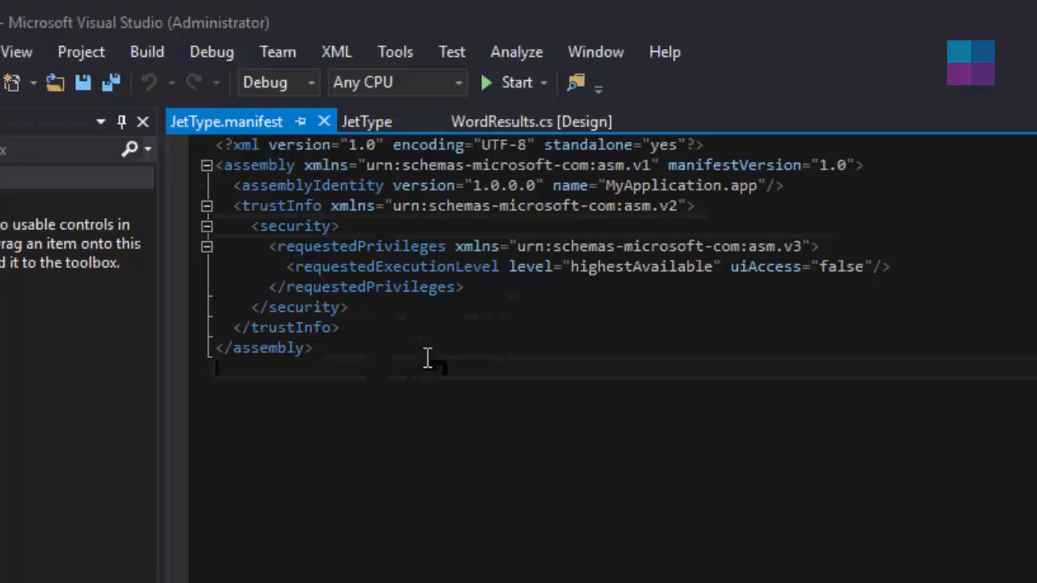
pyautogui.moveTo(619, 324)
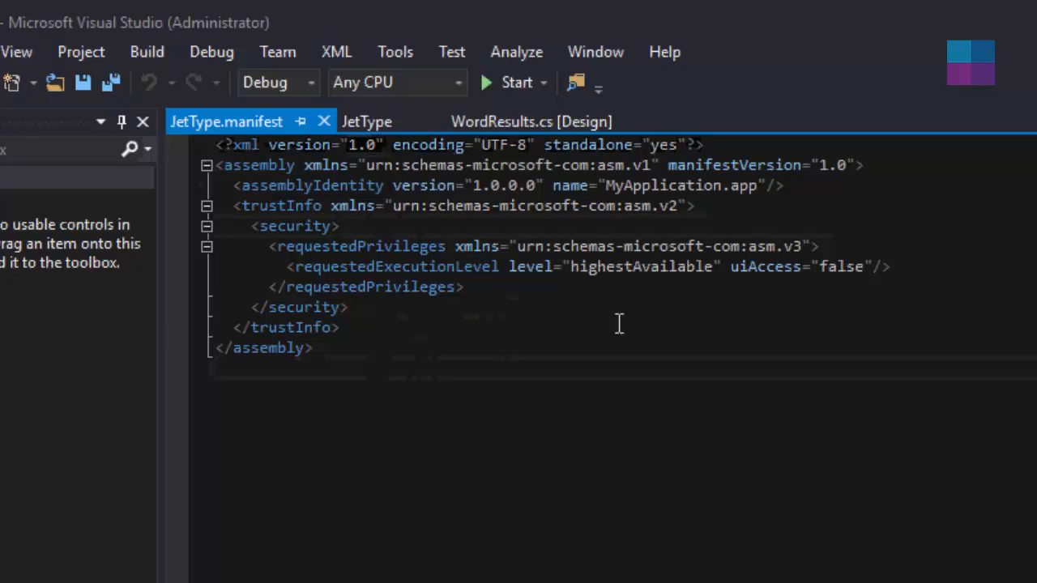
pyautogui.moveTo(584, 267)
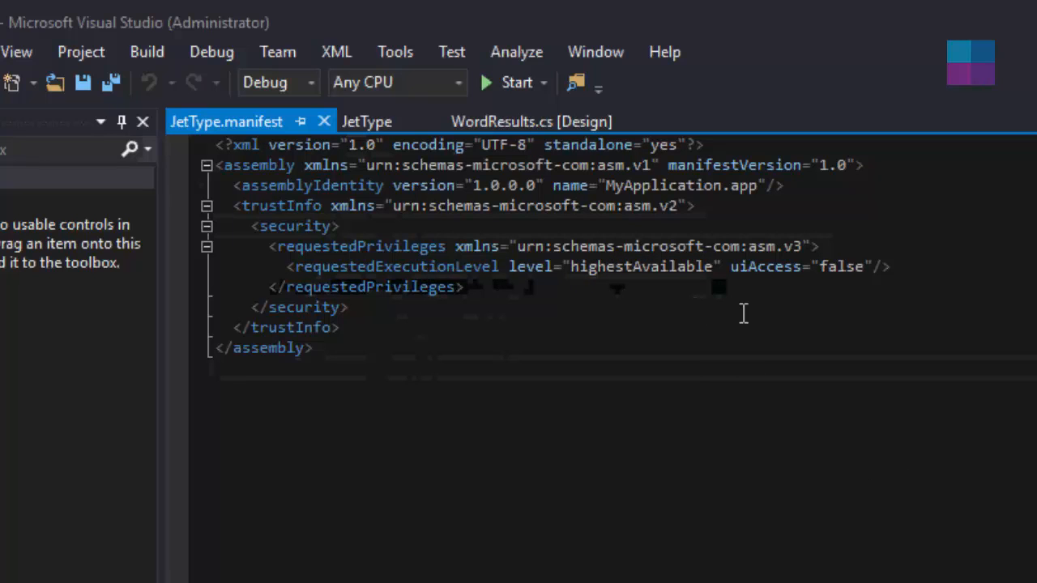
# Step: Select the full contents of JetType.manifest, which requests the highestAvailable execution level
pyautogui.moveTo(275, 246); pyautogui.dragTo(464, 287)
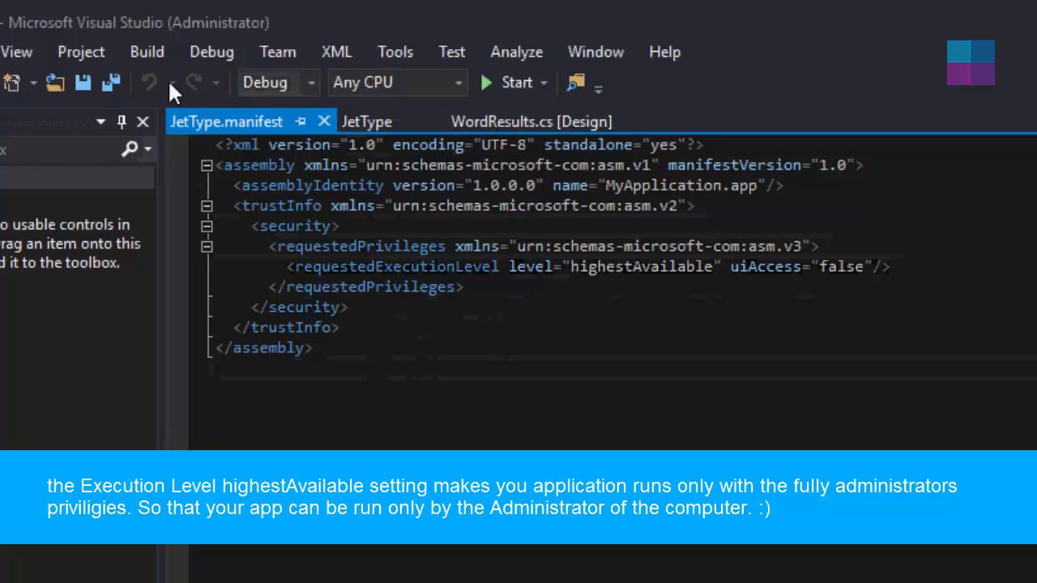
pyautogui.press('ctrl+a')
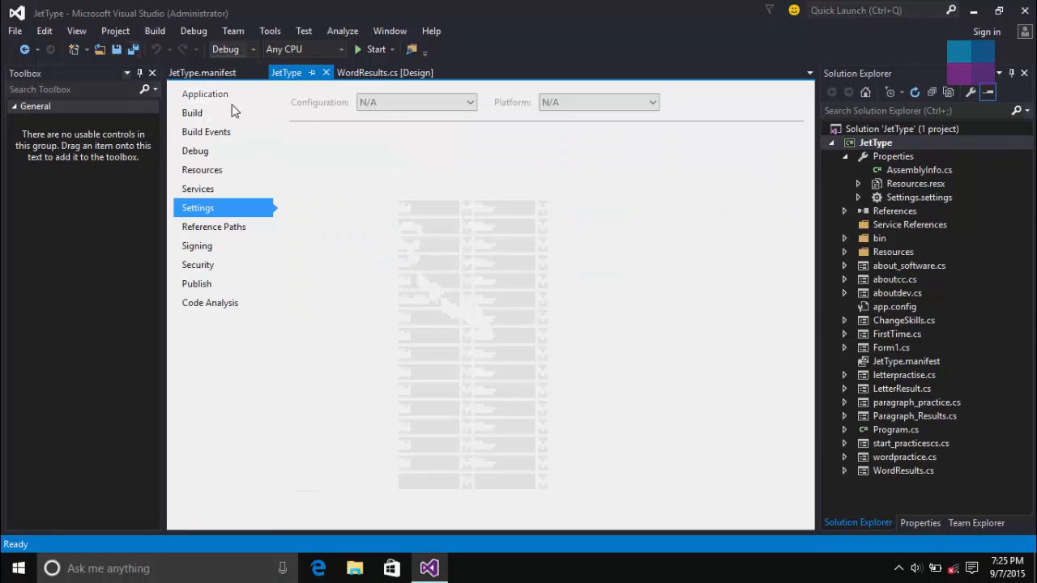
pyautogui.moveTo(441, 181)
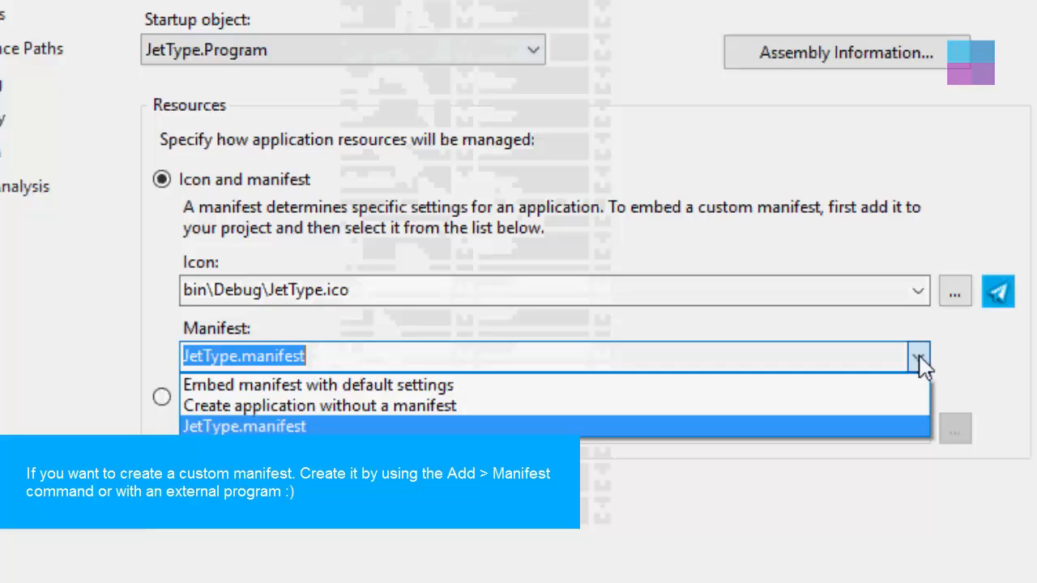
pyautogui.moveTo(891, 405)
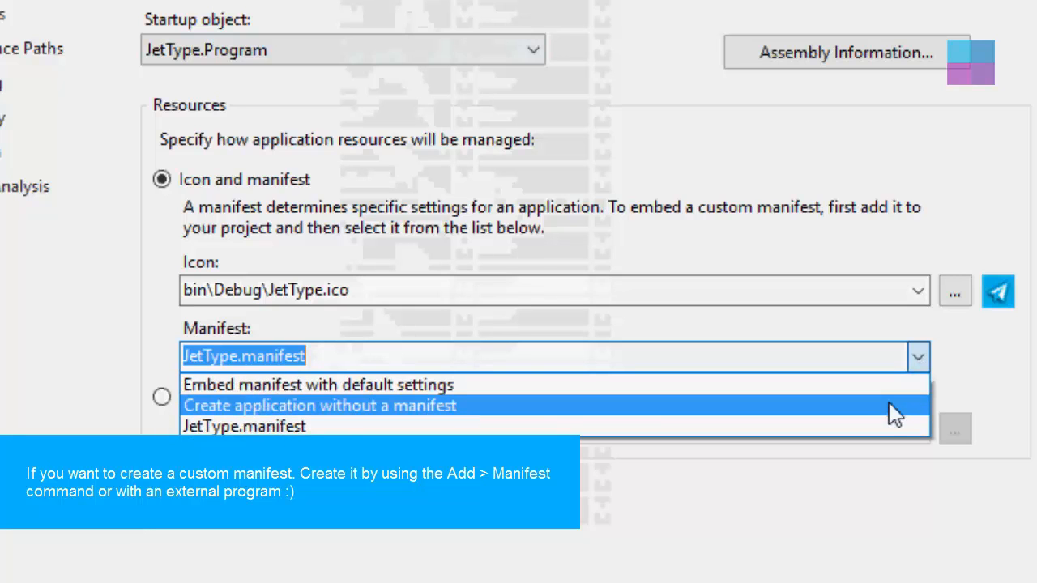
pyautogui.moveTo(462, 401)
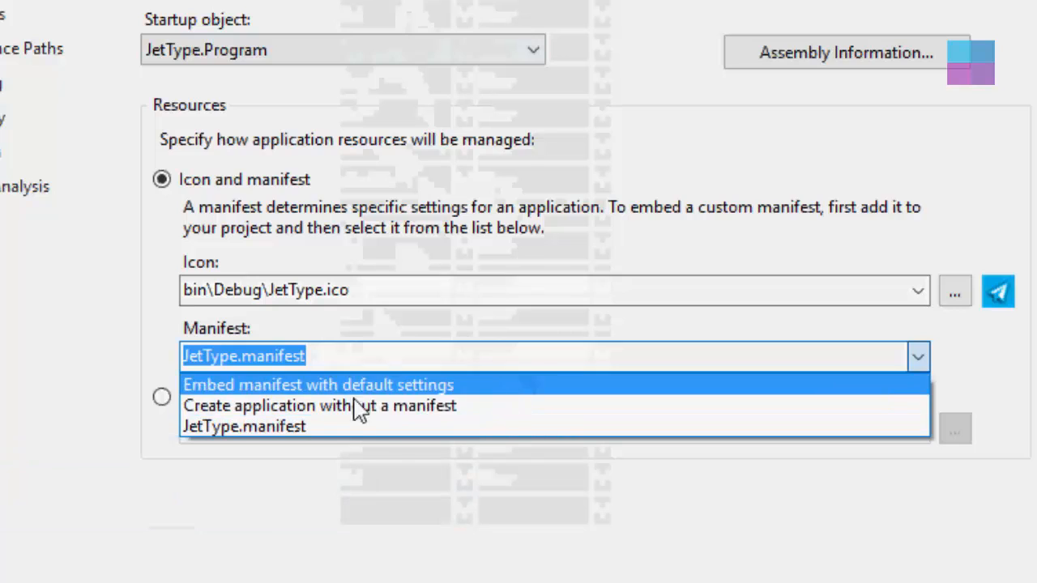
pyautogui.moveTo(349, 428)
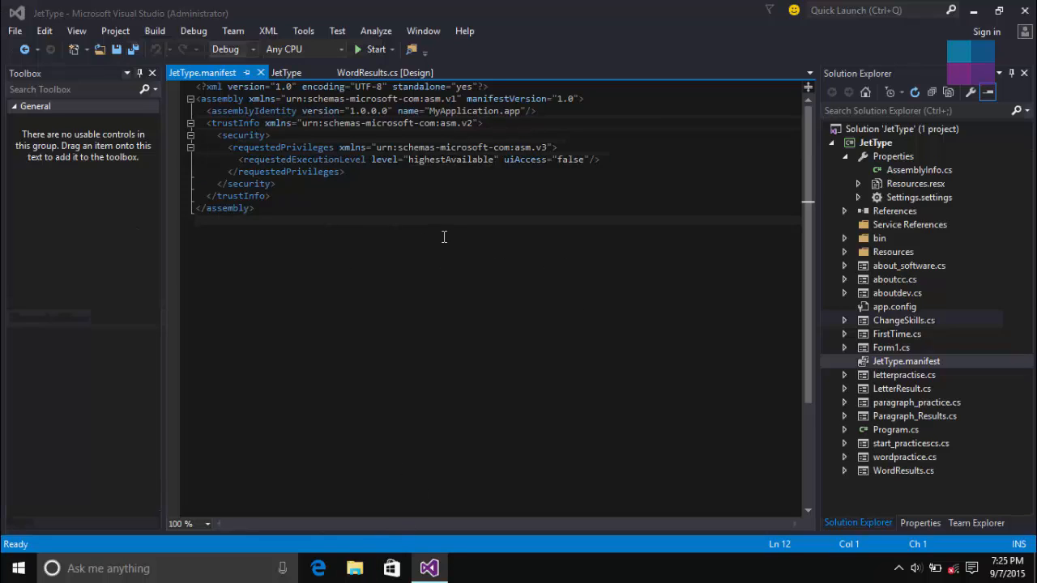
pyautogui.click(353, 567)
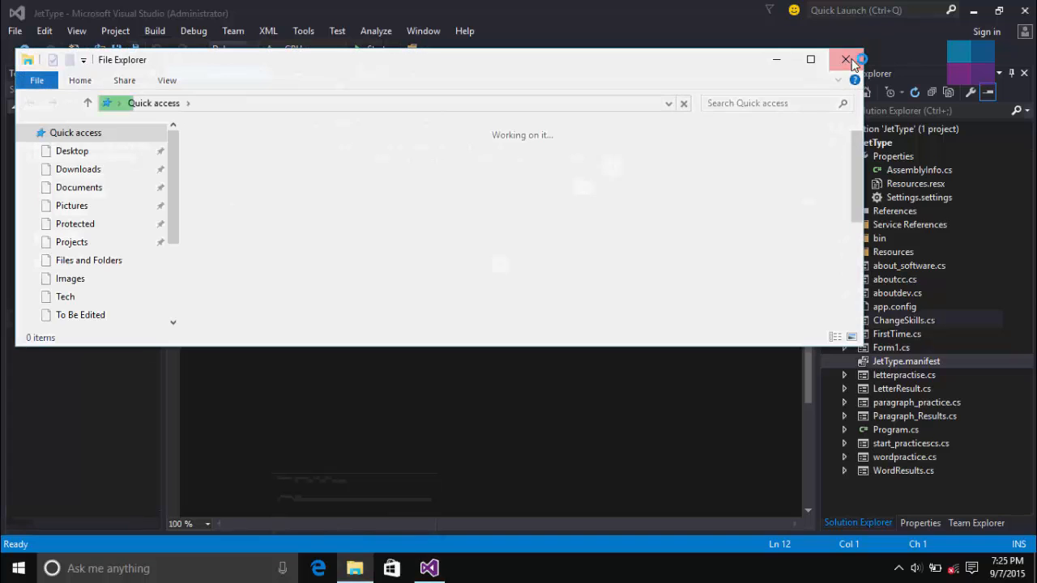
pyautogui.click(847, 59)
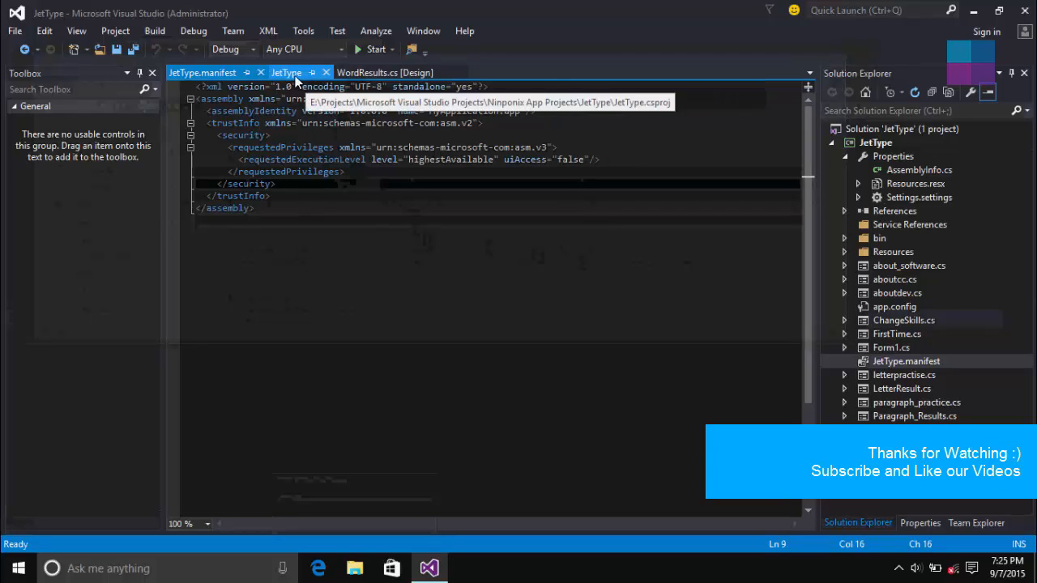
pyautogui.rightClick(203, 72)
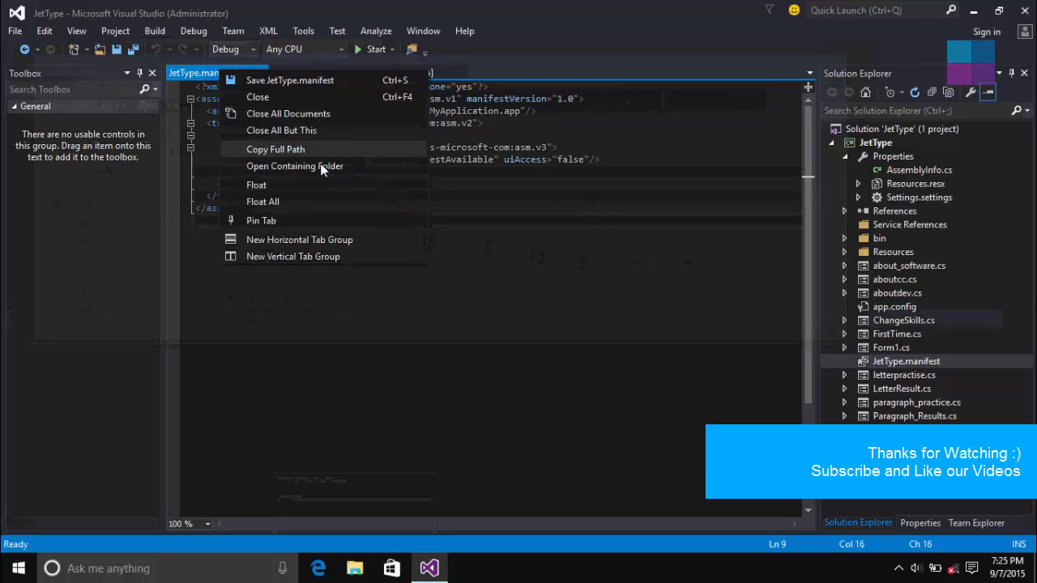
pyautogui.click(376, 192)
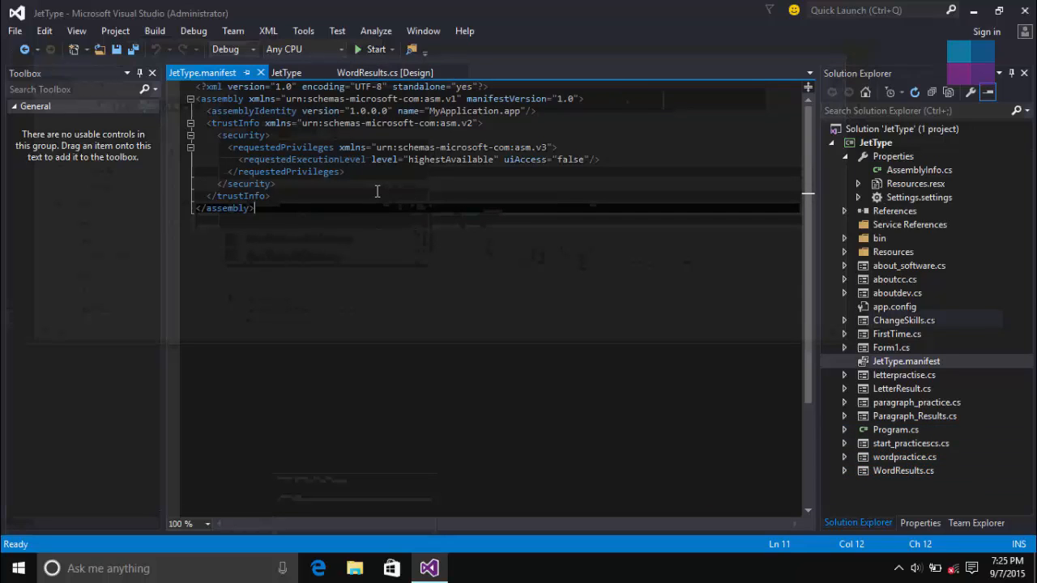